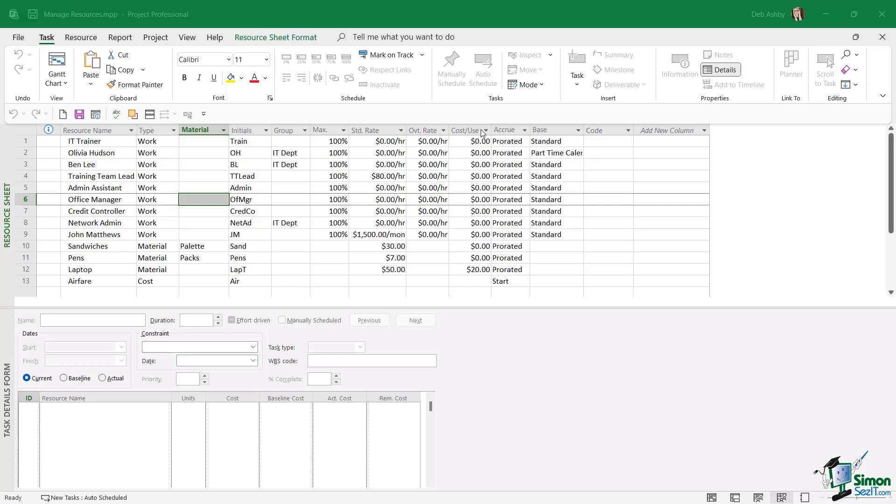
{"action": "mouse_move", "coordinate": [185, 41]}
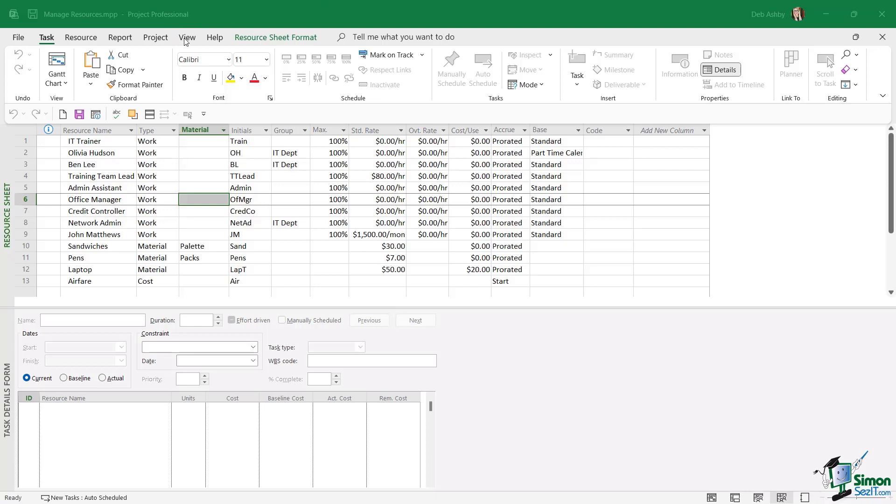
- Turn off Details in Split View so the Resource Sheet fills the window
{"action": "left_click", "coordinate": [188, 37]}
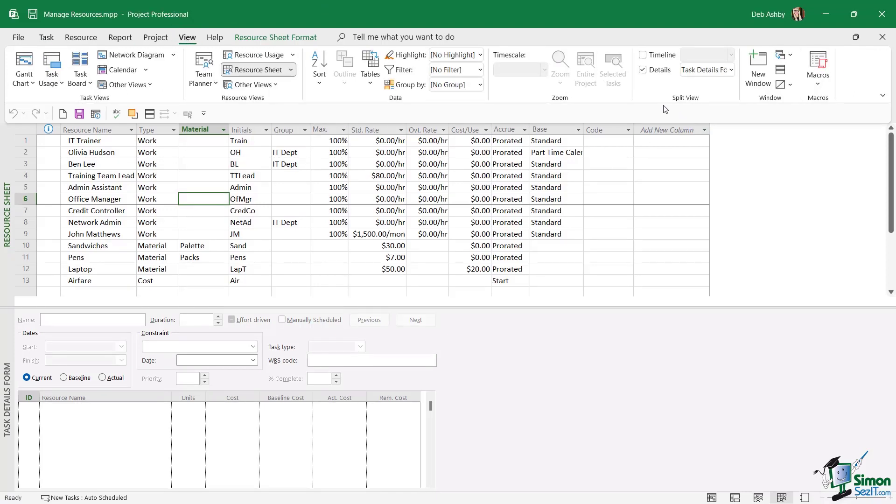
{"action": "mouse_move", "coordinate": [653, 99]}
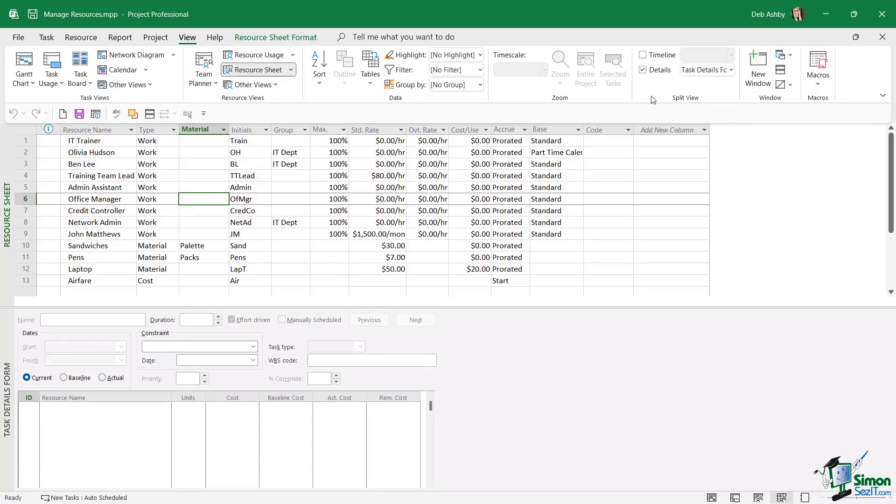
{"action": "left_click", "coordinate": [643, 69]}
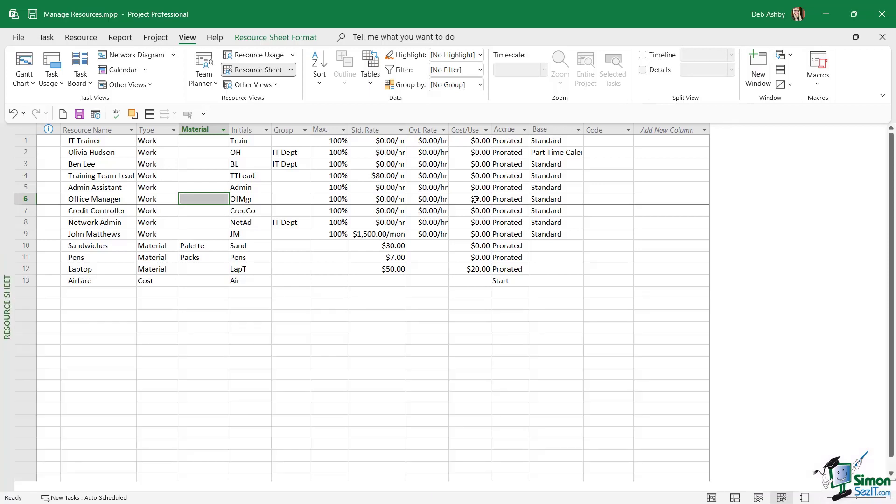
{"action": "mouse_move", "coordinate": [347, 294]}
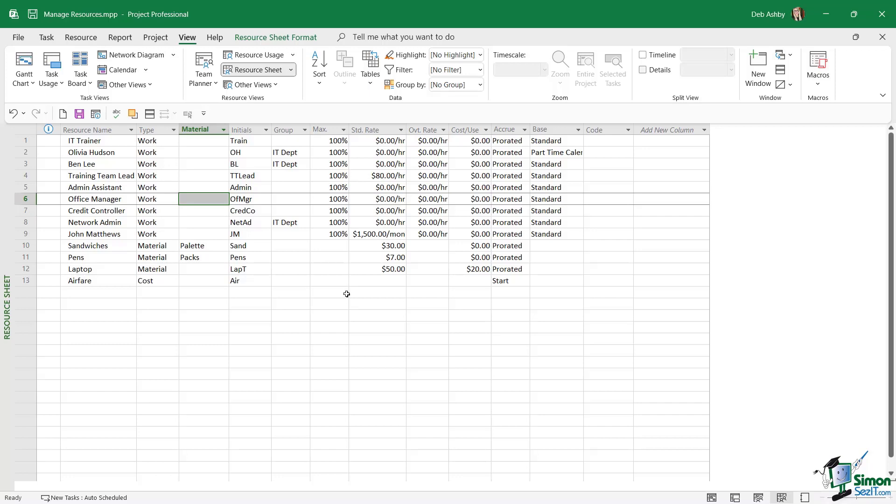
{"action": "mouse_move", "coordinate": [206, 124]}
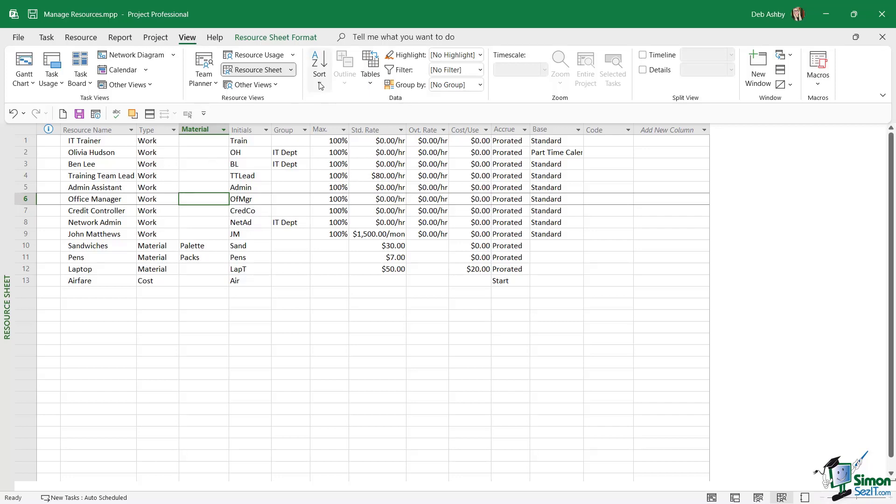
- Select a Type cell and bring up the Sort By dialog from the View ribbon
{"action": "left_click", "coordinate": [320, 71]}
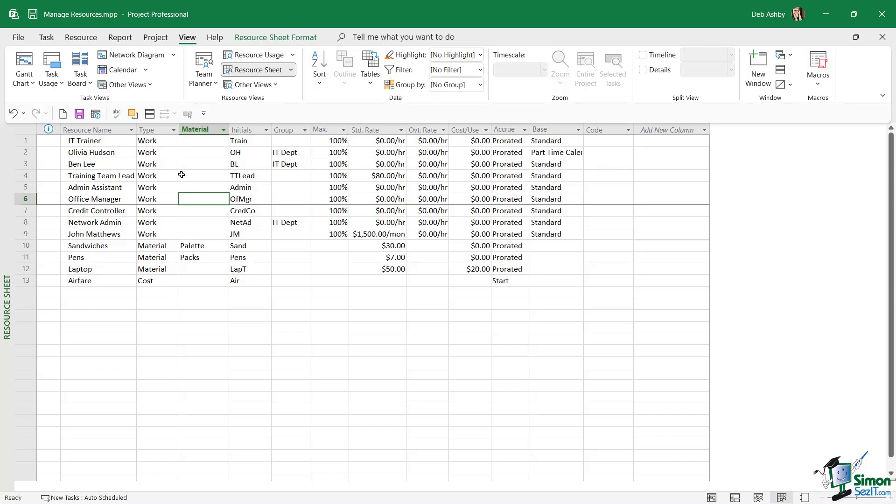
{"action": "mouse_move", "coordinate": [158, 161]}
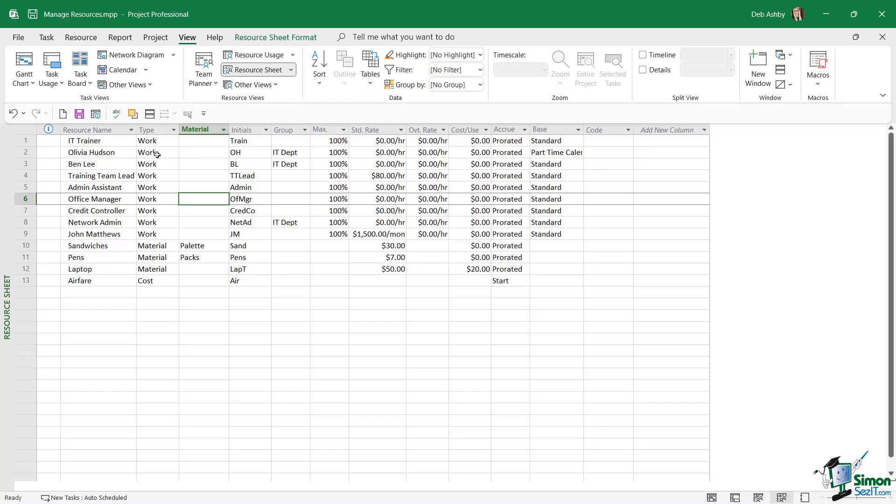
{"action": "left_click", "coordinate": [152, 152]}
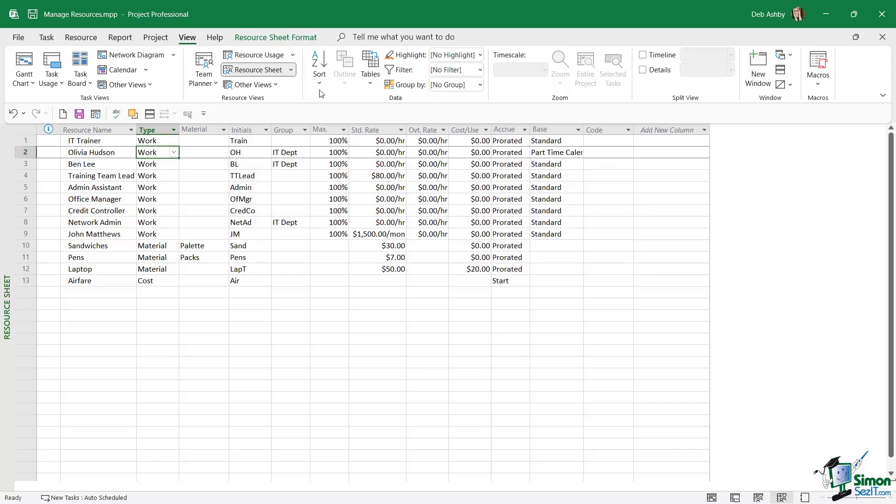
{"action": "left_click", "coordinate": [319, 70]}
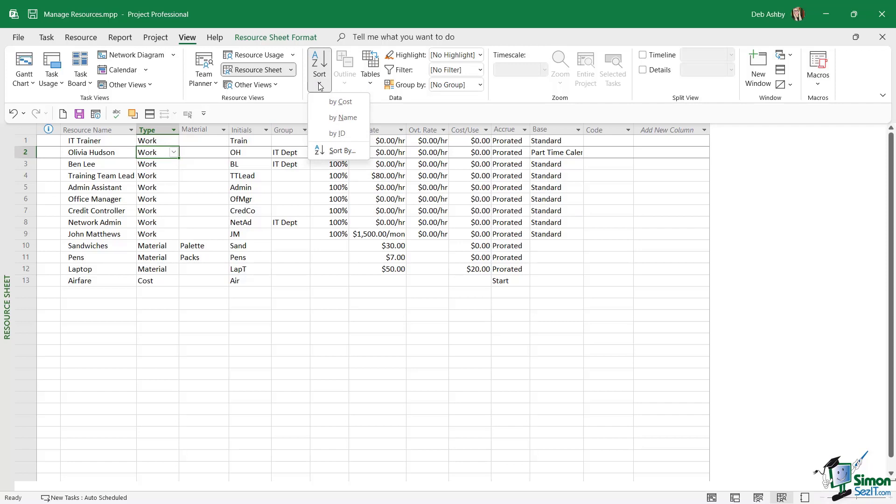
{"action": "mouse_move", "coordinate": [337, 134]}
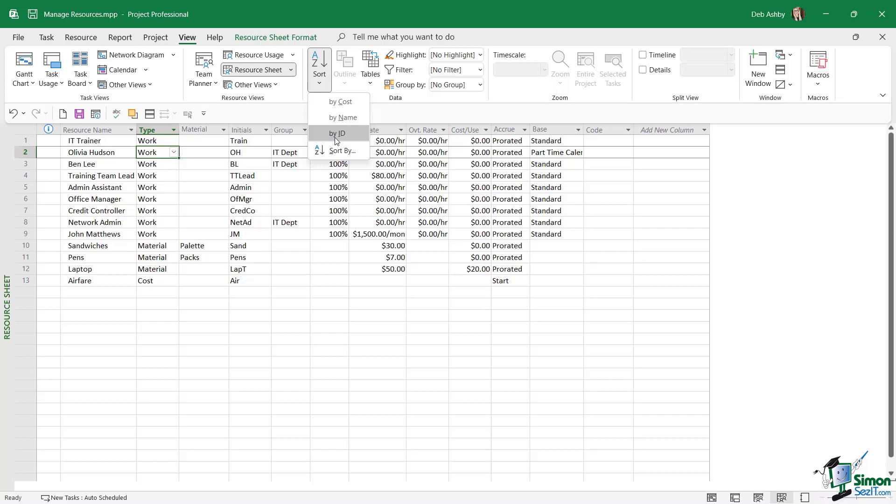
{"action": "left_click", "coordinate": [338, 151]}
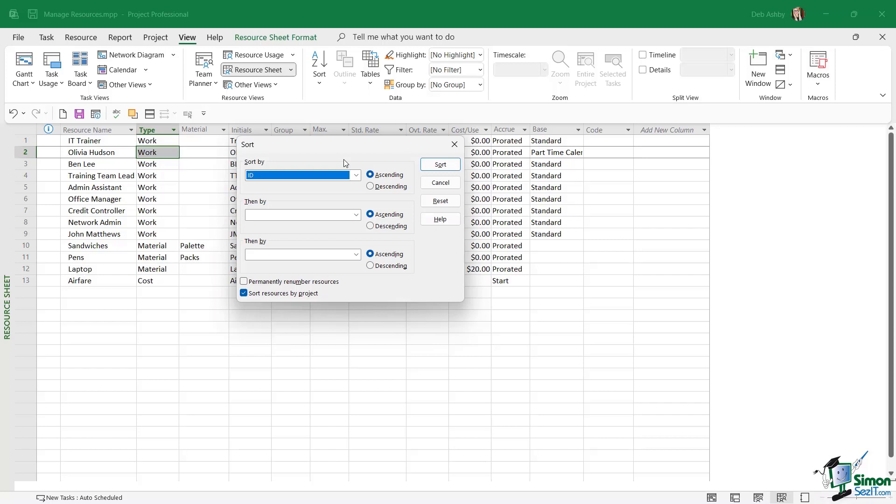
- Sort by Type descending then Name, with Permanently renumber resources checked, and apply
{"action": "left_click", "coordinate": [355, 175]}
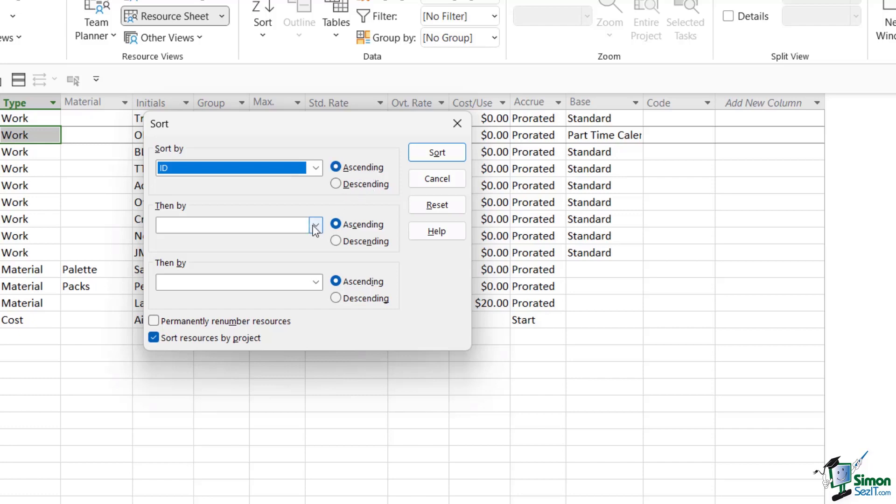
{"action": "left_click", "coordinate": [316, 225]}
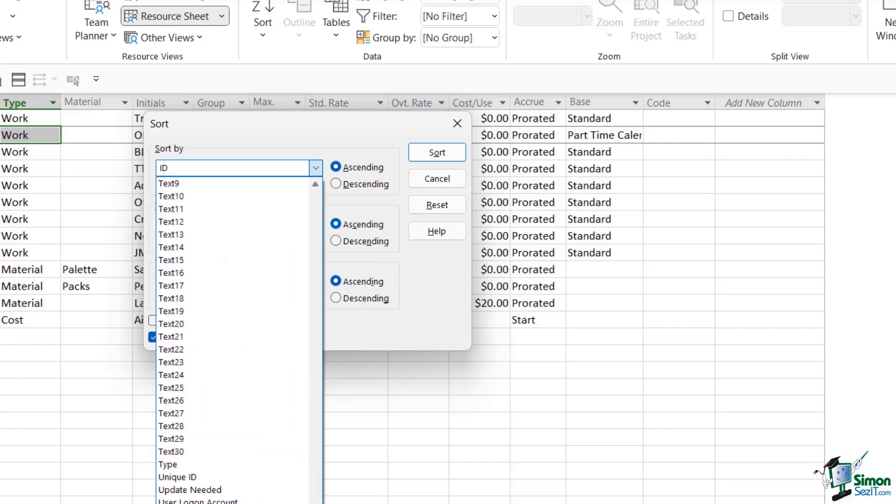
{"action": "left_click", "coordinate": [166, 465]}
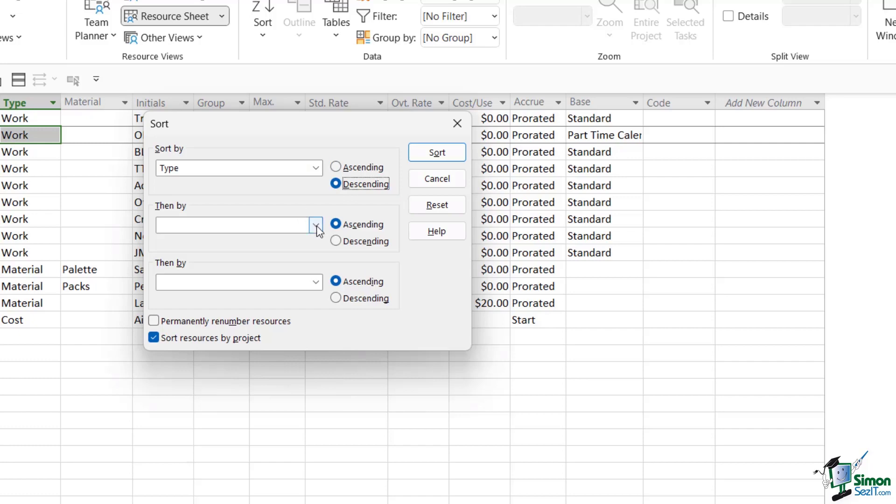
{"action": "left_click", "coordinate": [315, 225]}
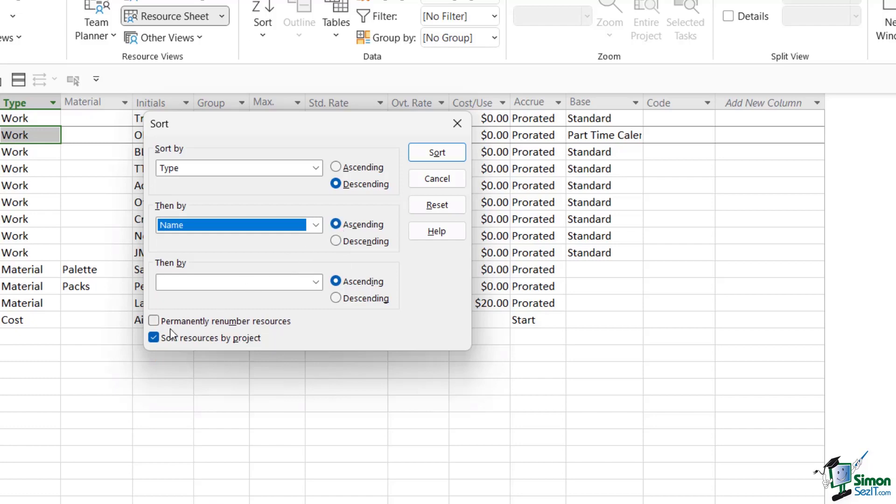
{"action": "mouse_move", "coordinate": [284, 331]}
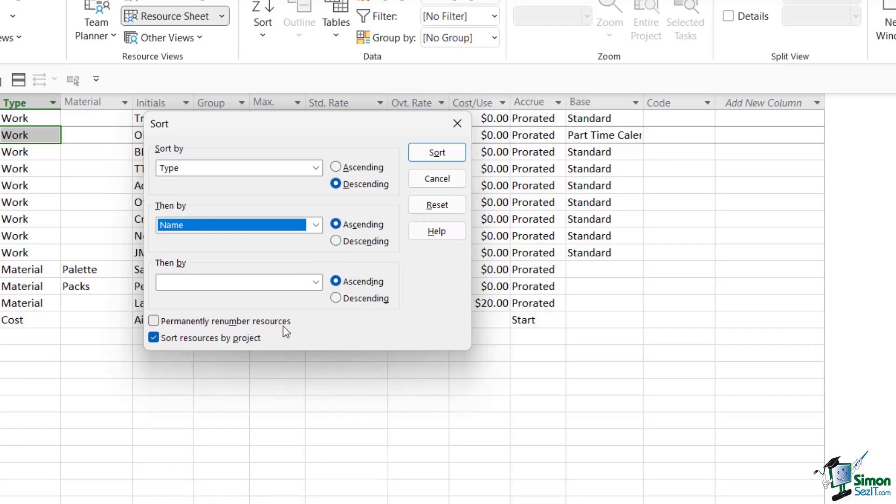
{"action": "left_click", "coordinate": [154, 321]}
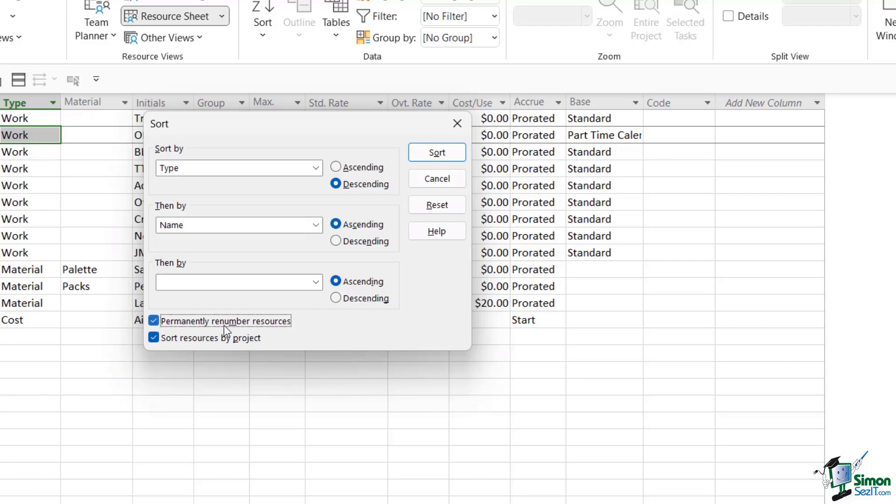
{"action": "mouse_move", "coordinate": [319, 331]}
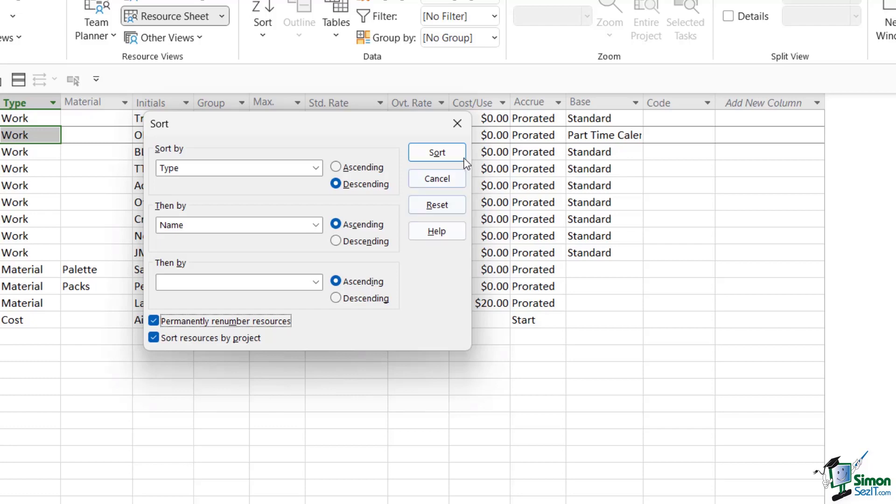
{"action": "left_click", "coordinate": [437, 153]}
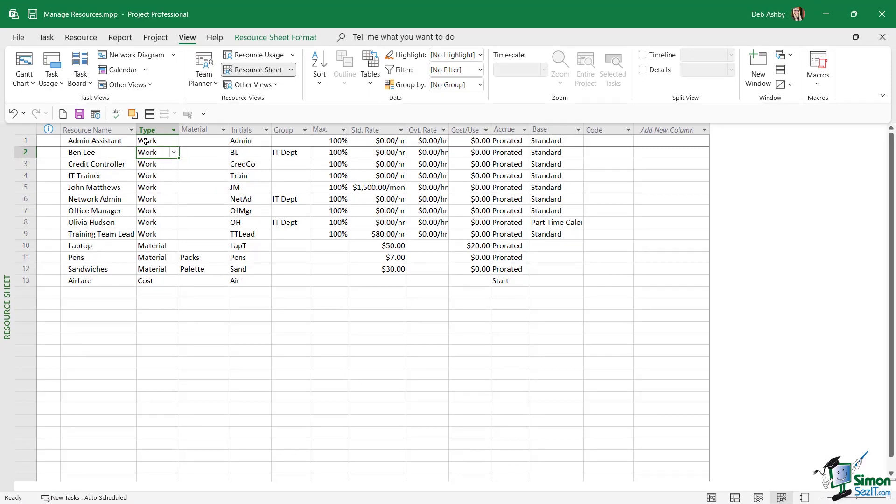
{"action": "mouse_move", "coordinate": [149, 230]}
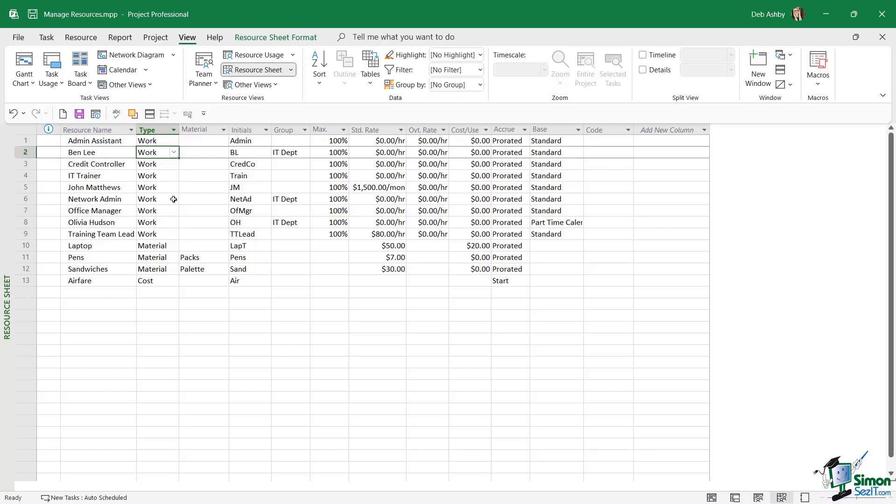
{"action": "mouse_move", "coordinate": [98, 144]}
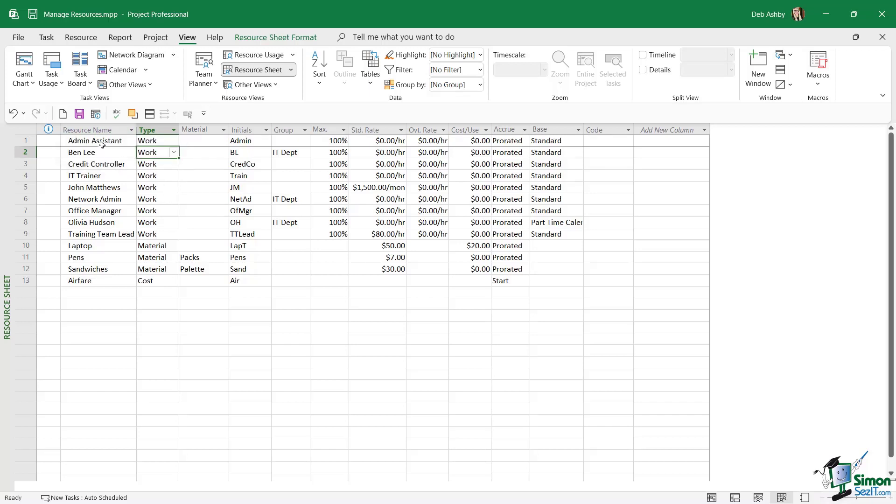
{"action": "mouse_move", "coordinate": [152, 140]}
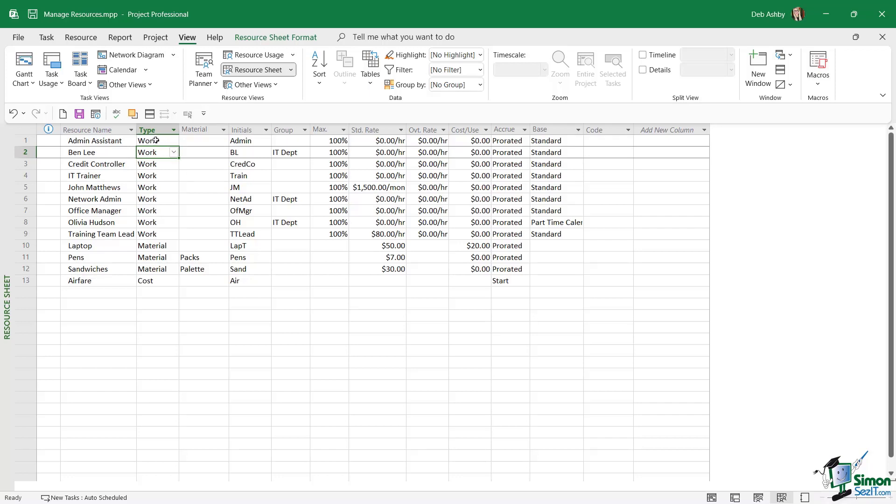
{"action": "mouse_move", "coordinate": [152, 197]}
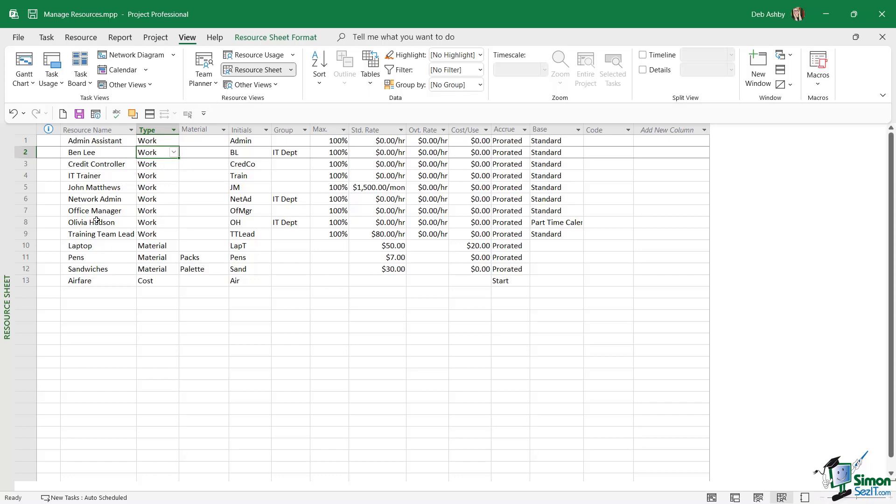
{"action": "mouse_move", "coordinate": [105, 264]}
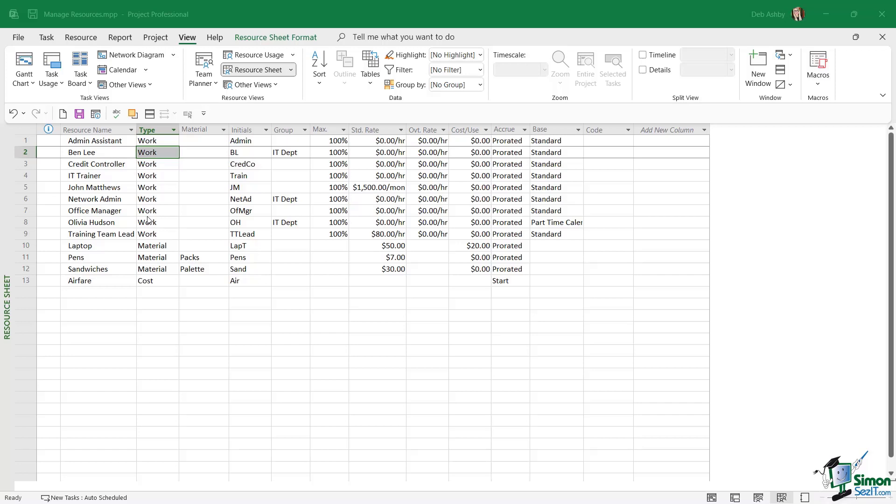
{"action": "mouse_move", "coordinate": [58, 195]}
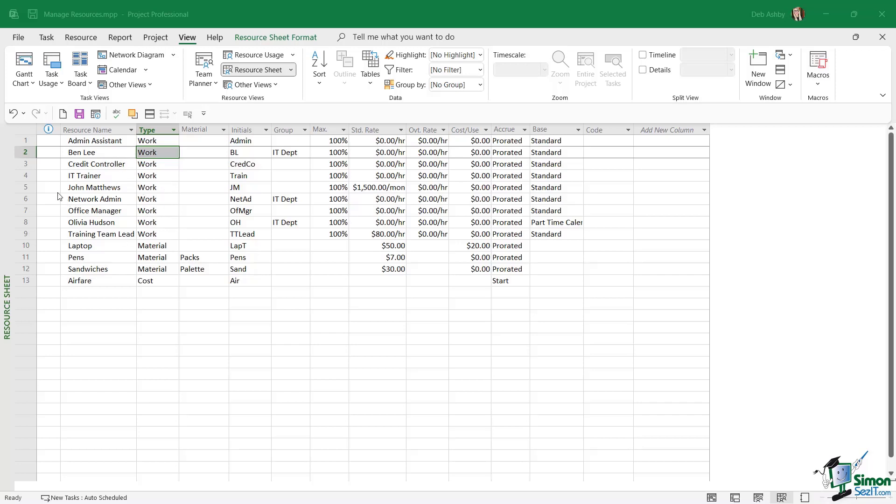
{"action": "mouse_move", "coordinate": [27, 235]}
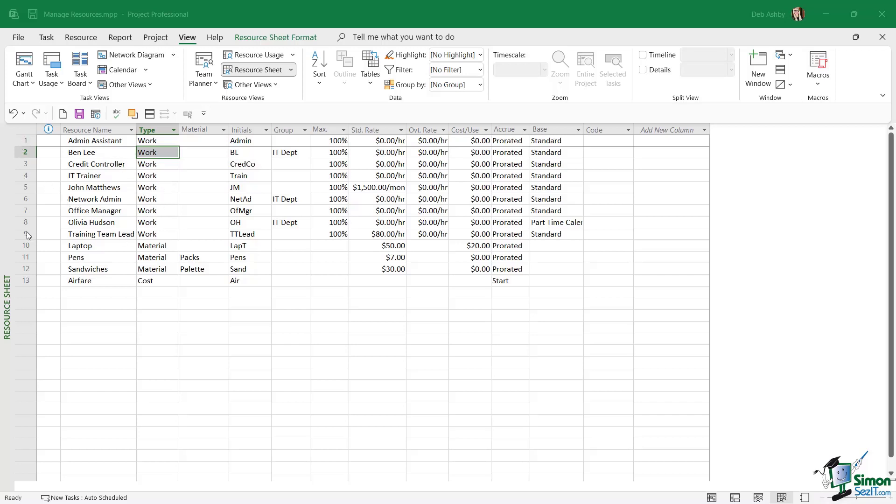
{"action": "mouse_move", "coordinate": [106, 181]}
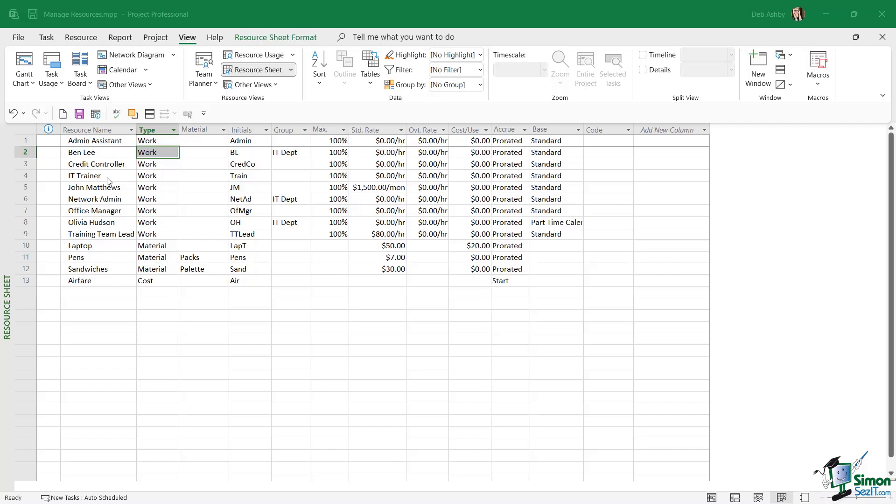
{"action": "mouse_move", "coordinate": [116, 226]}
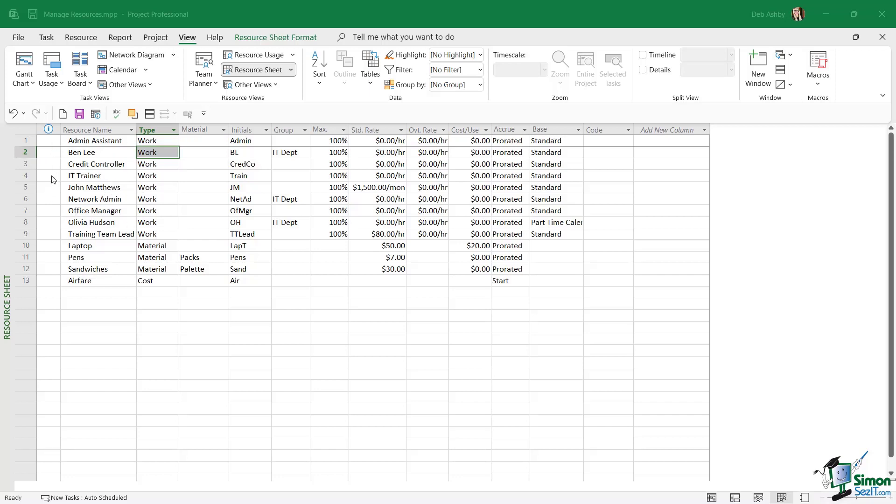
{"action": "mouse_move", "coordinate": [80, 176]}
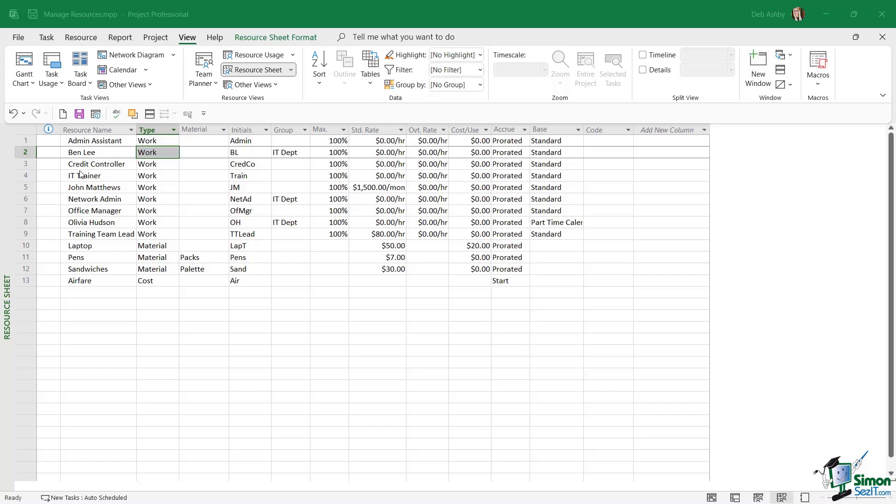
{"action": "mouse_move", "coordinate": [82, 248]}
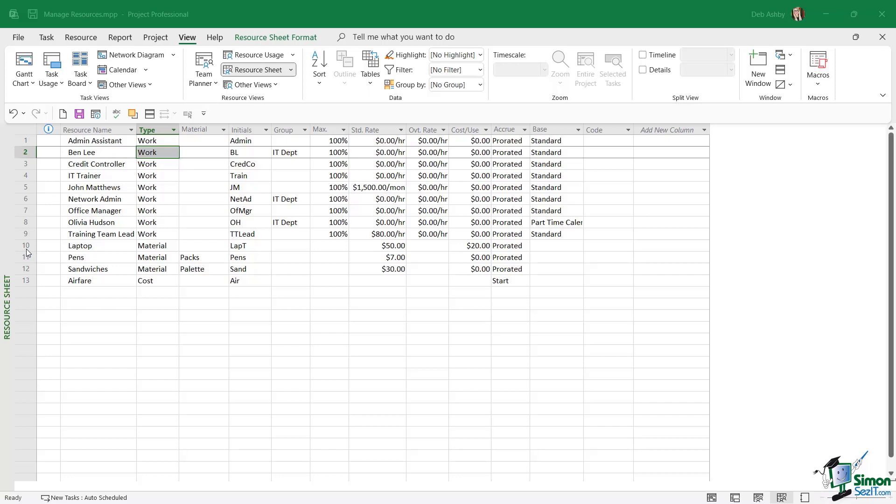
{"action": "mouse_move", "coordinate": [90, 252]}
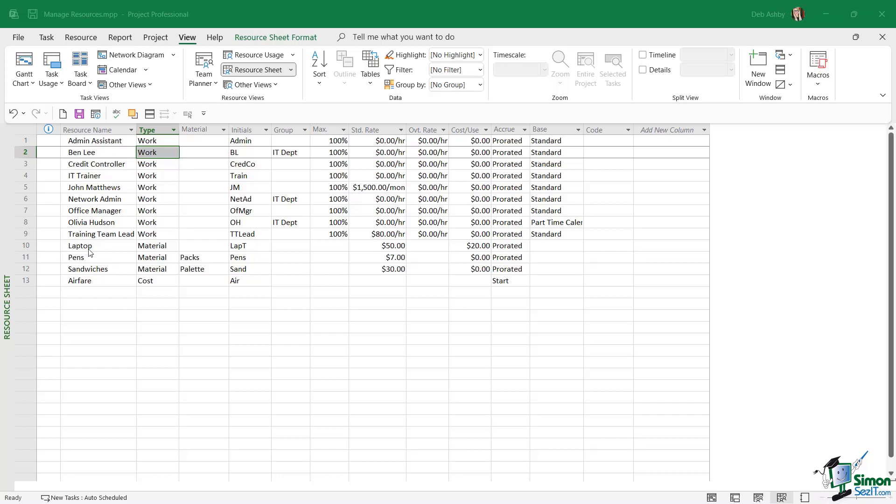
{"action": "mouse_move", "coordinate": [83, 141]}
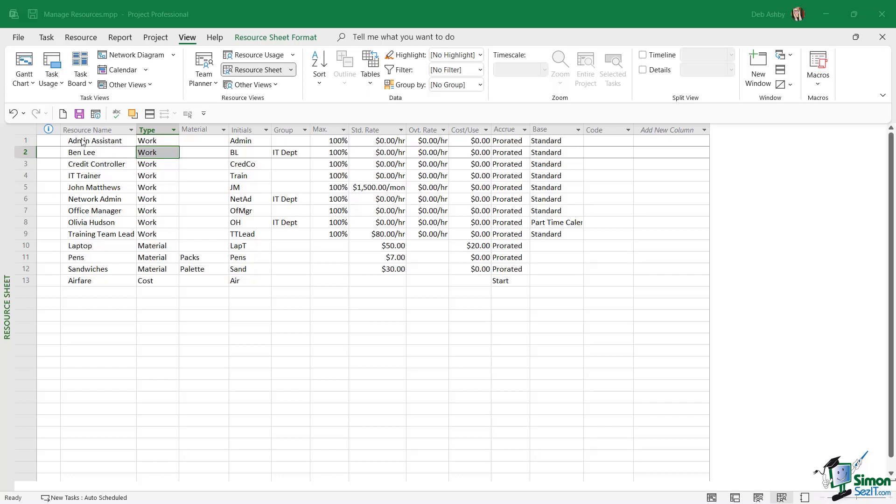
{"action": "mouse_move", "coordinate": [29, 145]}
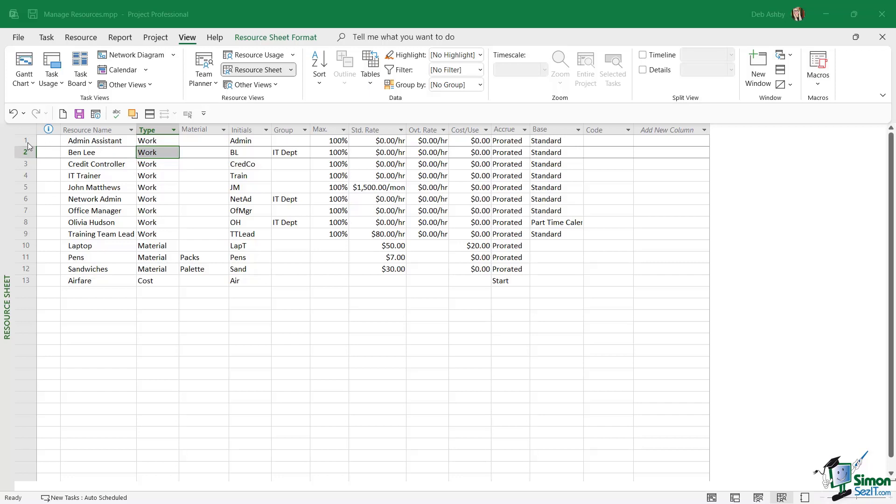
- Select the first resource name and reopen the Sort choices on the View ribbon
{"action": "left_click", "coordinate": [92, 140]}
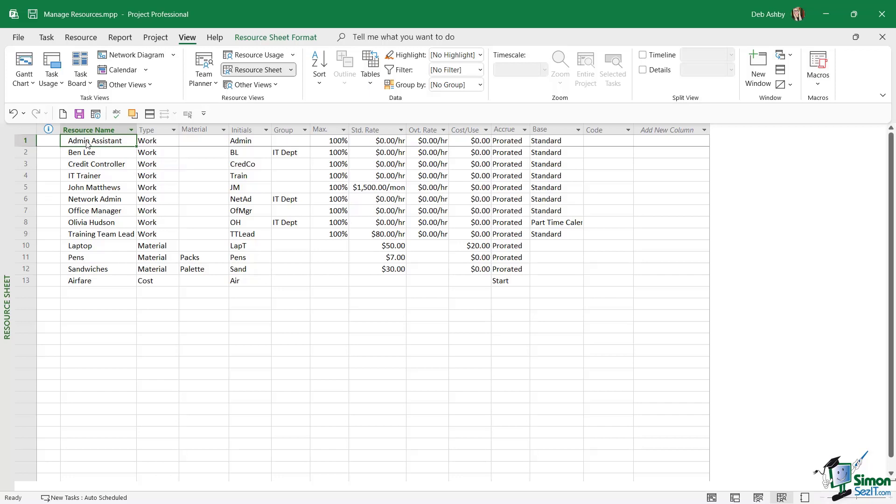
{"action": "left_click", "coordinate": [319, 66]}
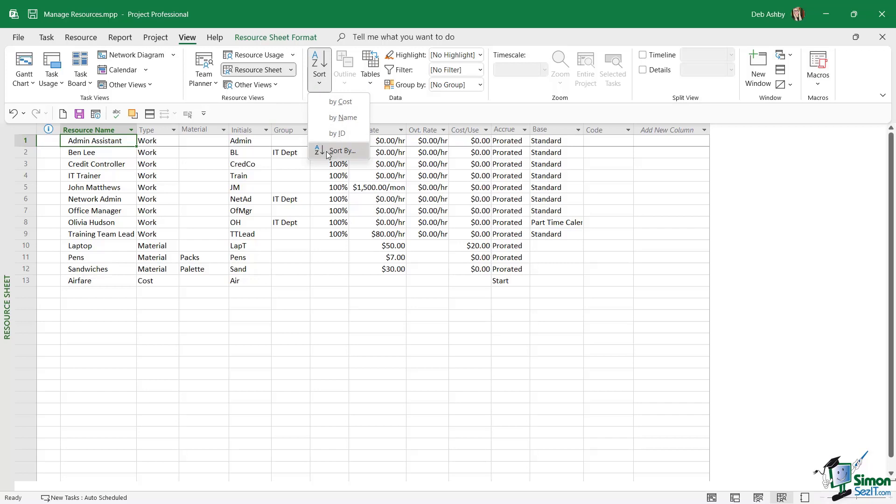
- In Sort By, uncheck Permanently renumber resources and Reset the sort settings to defaults
{"action": "left_click", "coordinate": [345, 151]}
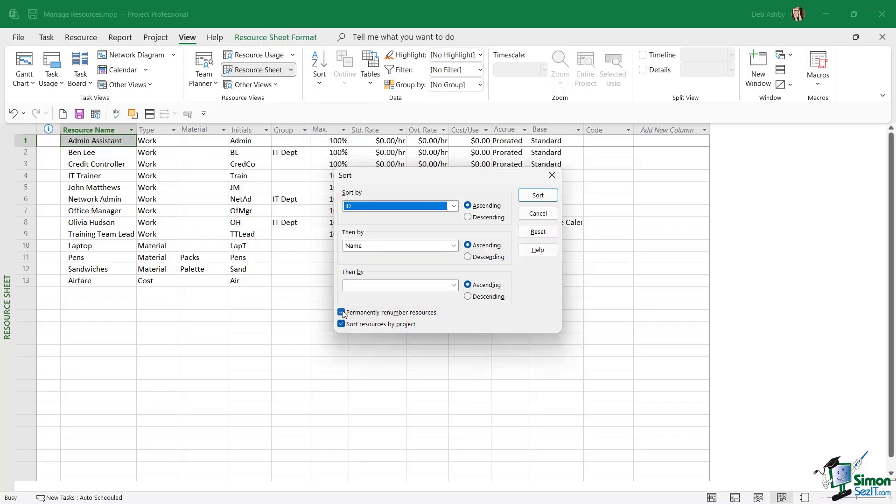
{"action": "left_click", "coordinate": [340, 312]}
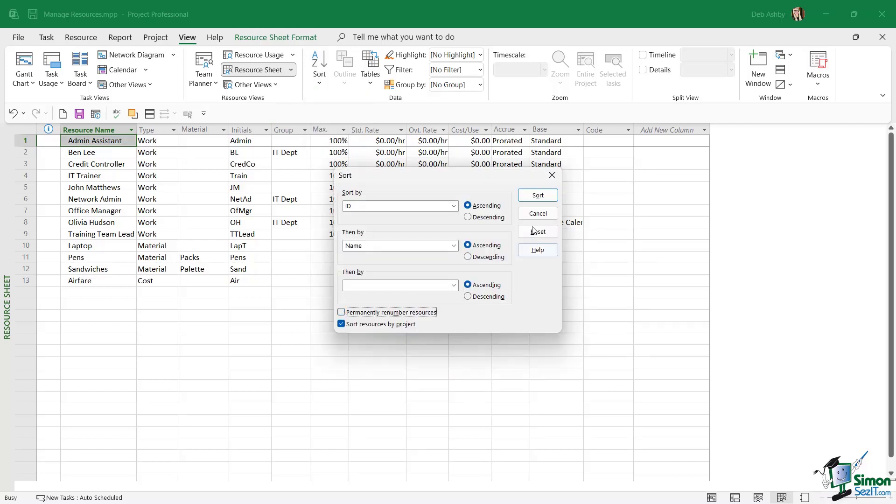
{"action": "left_click", "coordinate": [538, 214]}
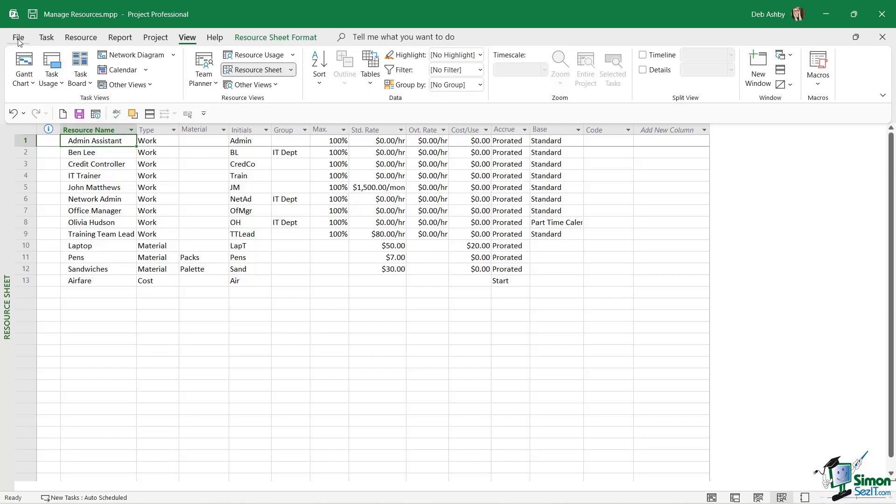
- In Options > Advanced, uncheck Automatically add new resources and tasks and confirm with OK
{"action": "left_click", "coordinate": [18, 38]}
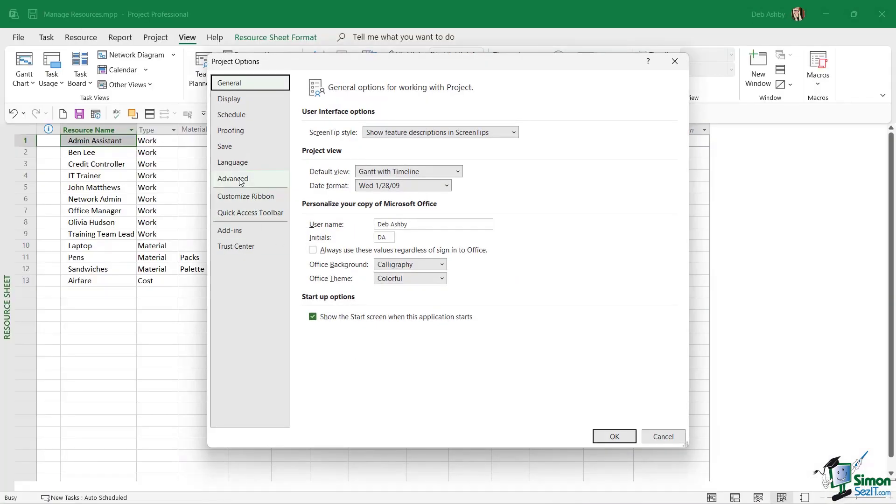
{"action": "left_click", "coordinate": [232, 179]}
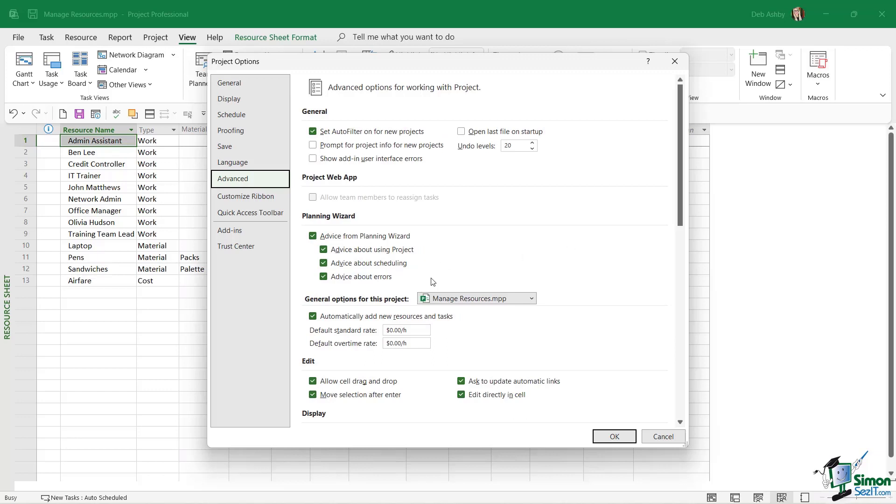
{"action": "scroll", "scroll_direction": "down", "scroll_amount": 3}
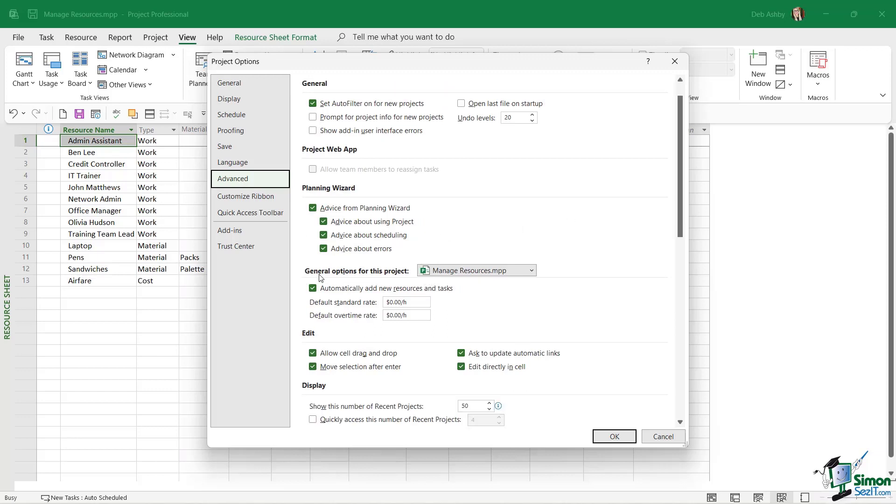
{"action": "mouse_move", "coordinate": [404, 278]}
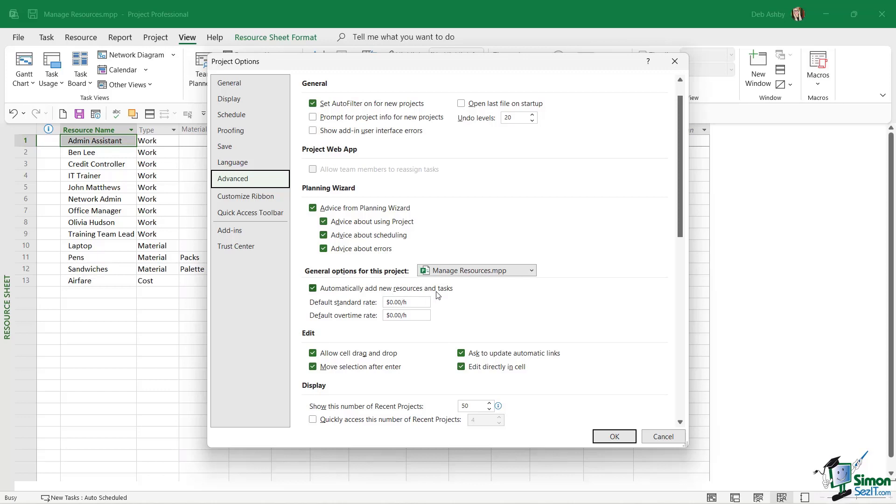
{"action": "mouse_move", "coordinate": [333, 294]}
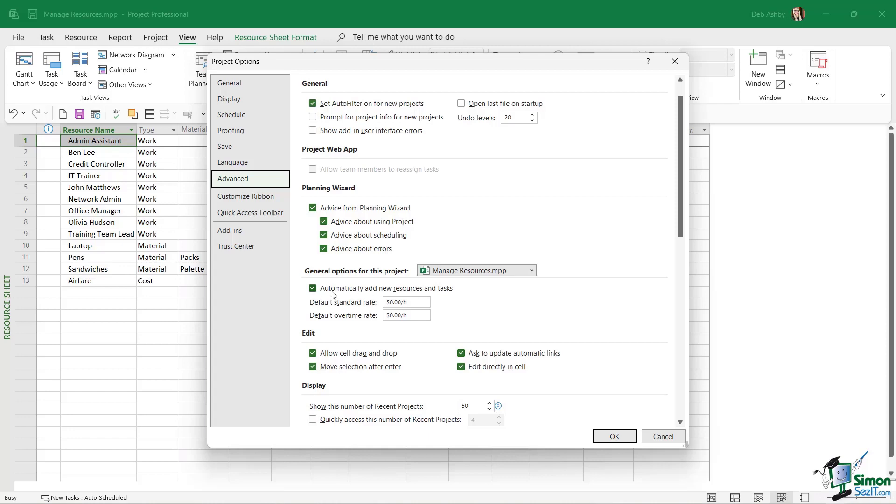
{"action": "left_click", "coordinate": [313, 289]}
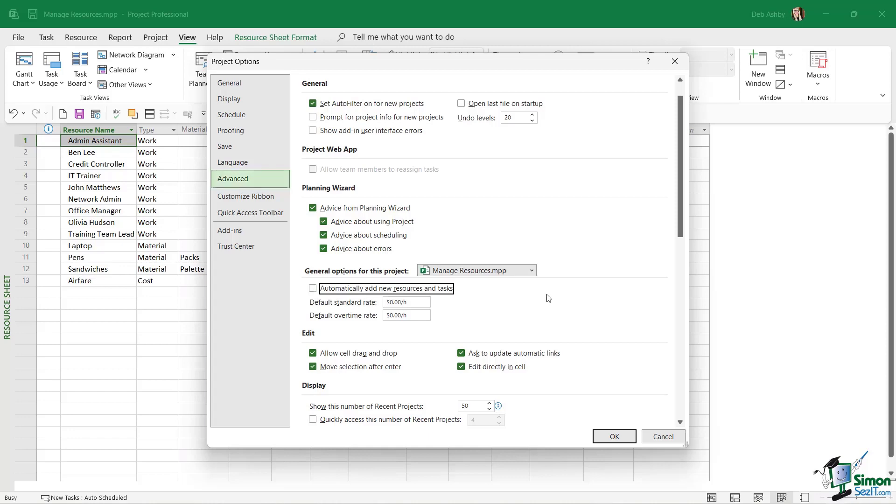
{"action": "left_click", "coordinate": [614, 436]}
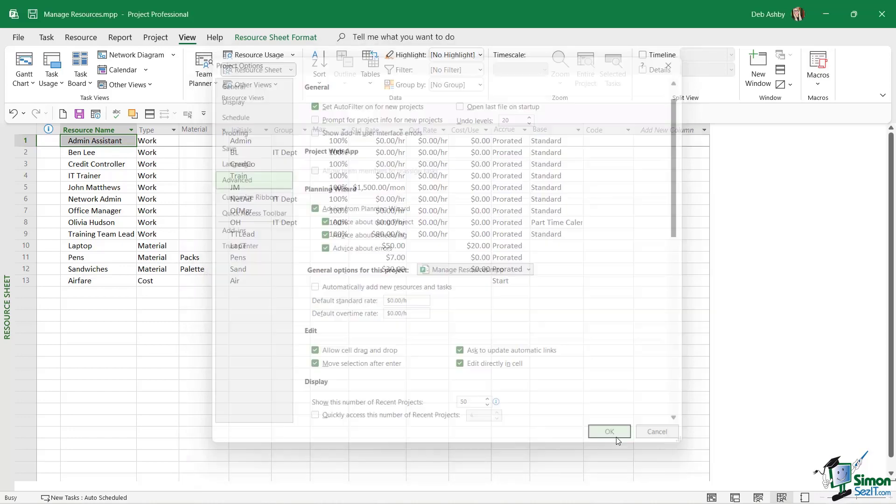
{"action": "left_click", "coordinate": [609, 431]}
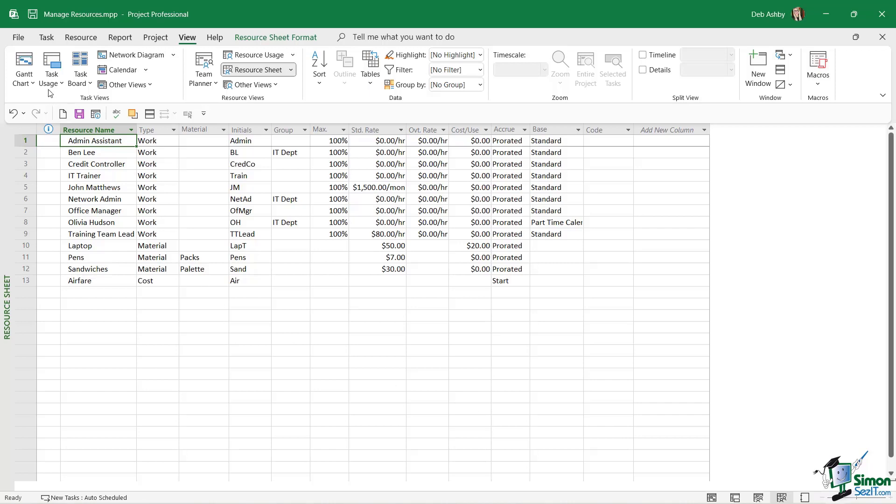
{"action": "mouse_move", "coordinate": [33, 70]}
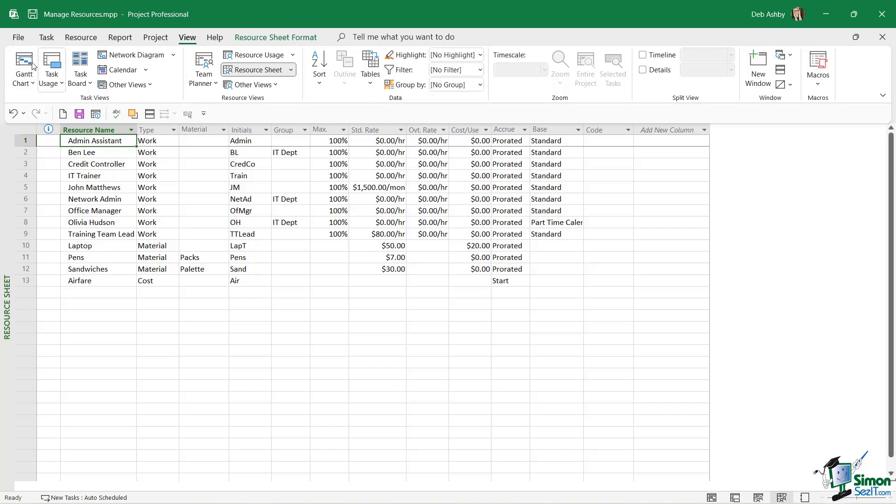
- Switch to the Gantt Chart and turn Details back on to show the Task Form below
{"action": "left_click", "coordinate": [23, 65]}
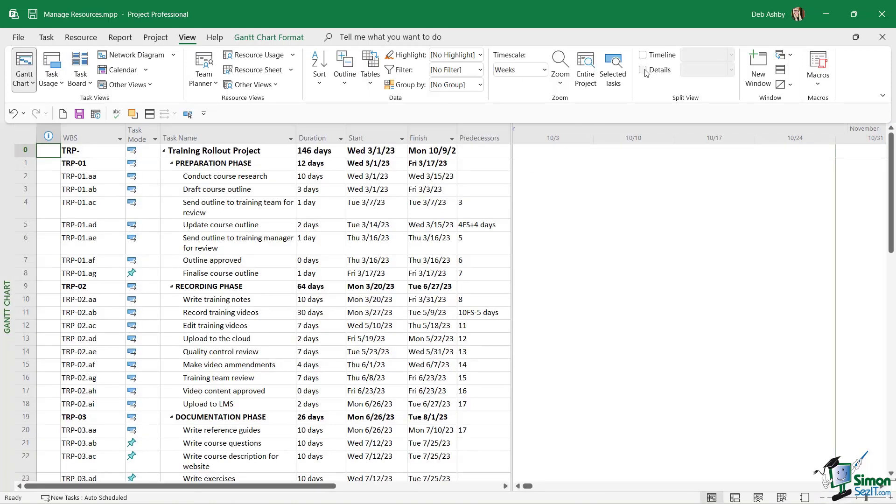
{"action": "left_click", "coordinate": [643, 69]}
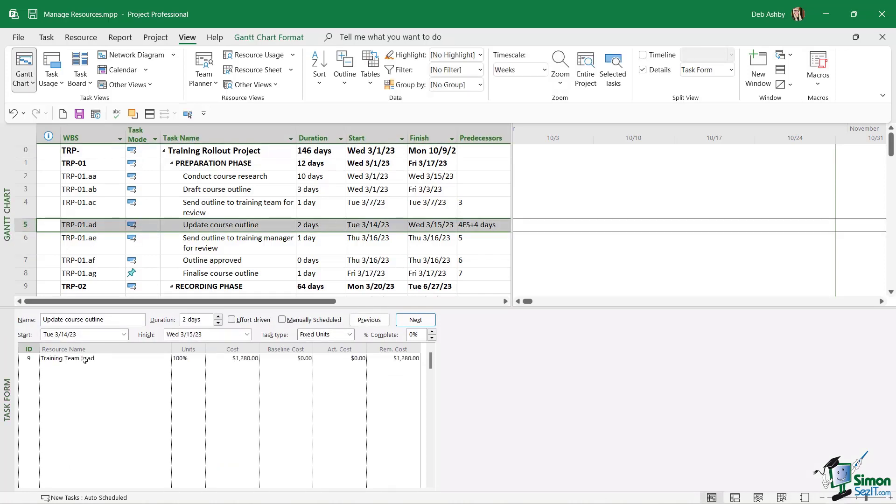
{"action": "mouse_move", "coordinate": [100, 355]}
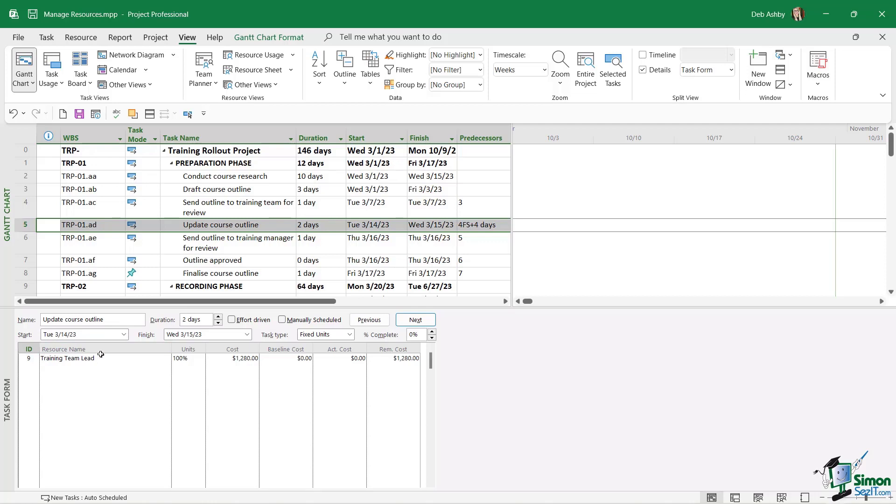
{"action": "mouse_move", "coordinate": [59, 366]}
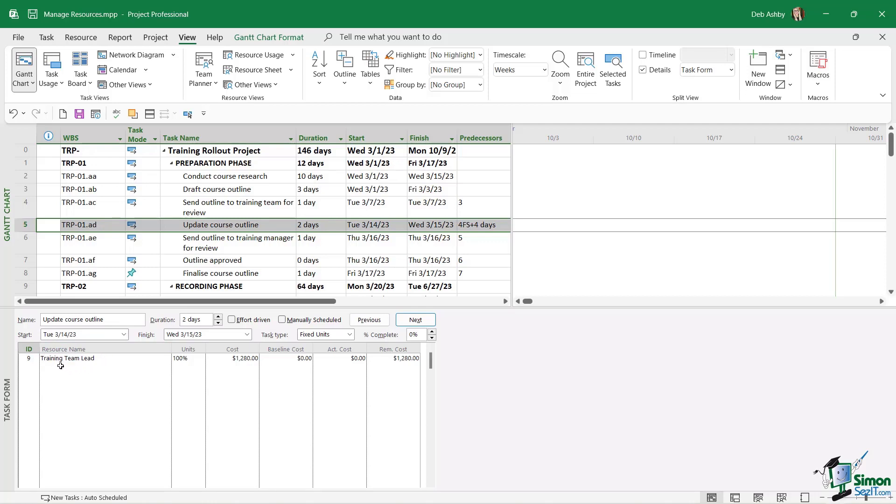
- Enter misspelled 'Traning Team Lead' as a second resource on Update course outline and confirm it
{"action": "left_click", "coordinate": [84, 369]}
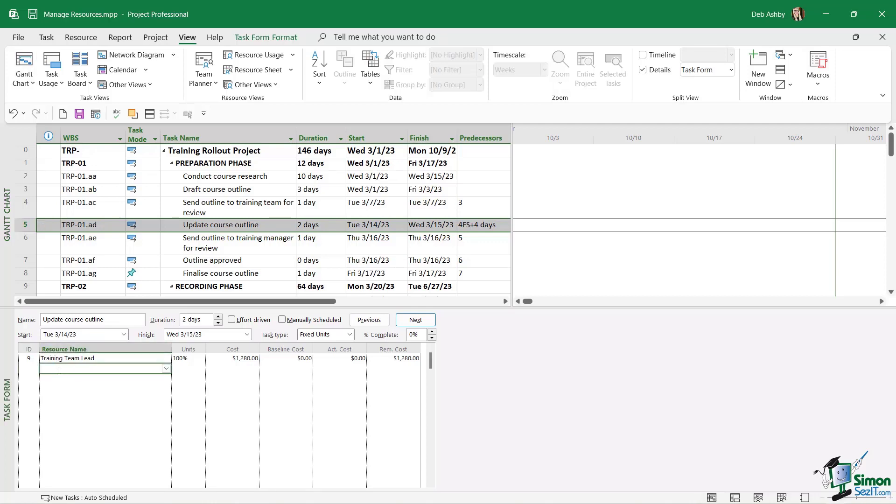
{"action": "left_click", "coordinate": [165, 368]}
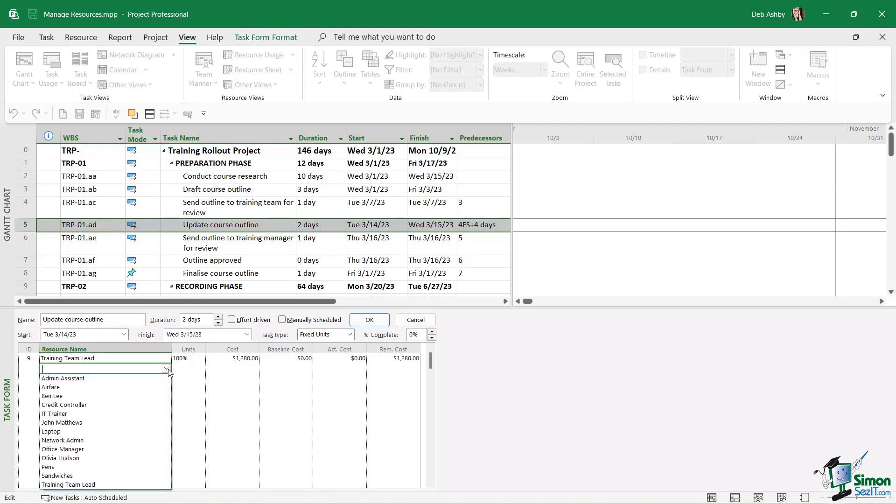
{"action": "left_click", "coordinate": [221, 389]}
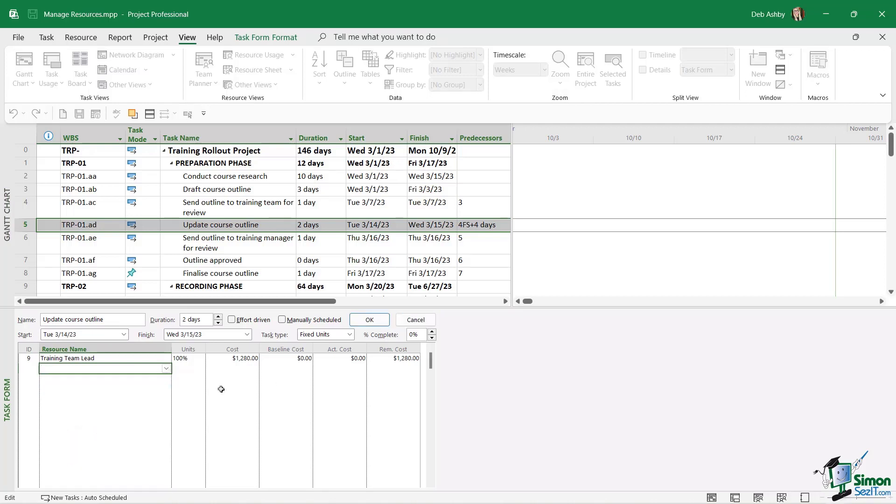
{"action": "left_click", "coordinate": [93, 368]}
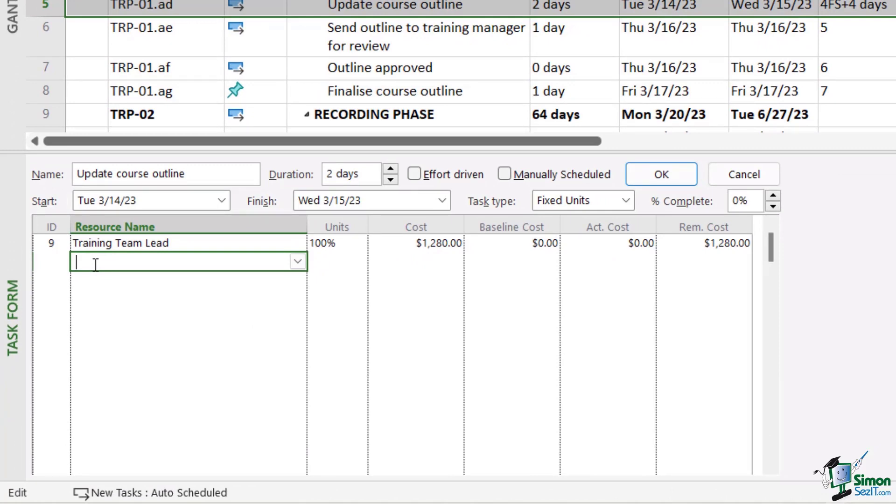
{"action": "type", "text": "Traning Team Lead"}
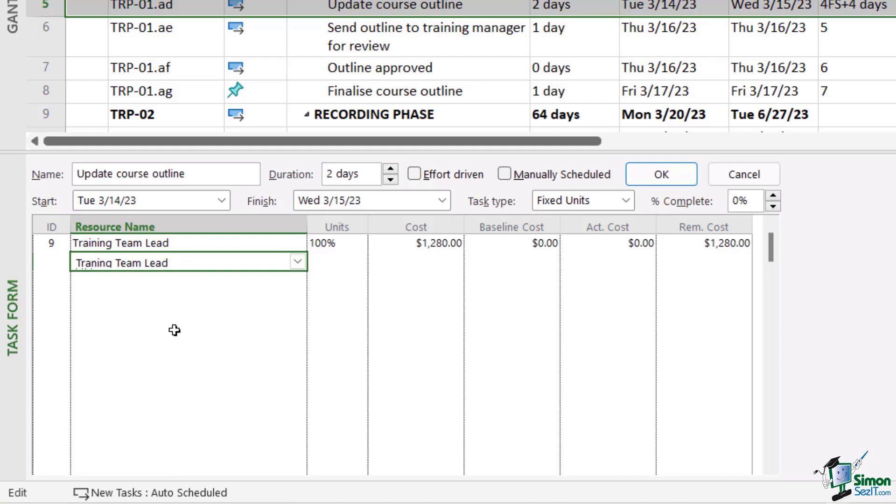
{"action": "left_click", "coordinate": [661, 174]}
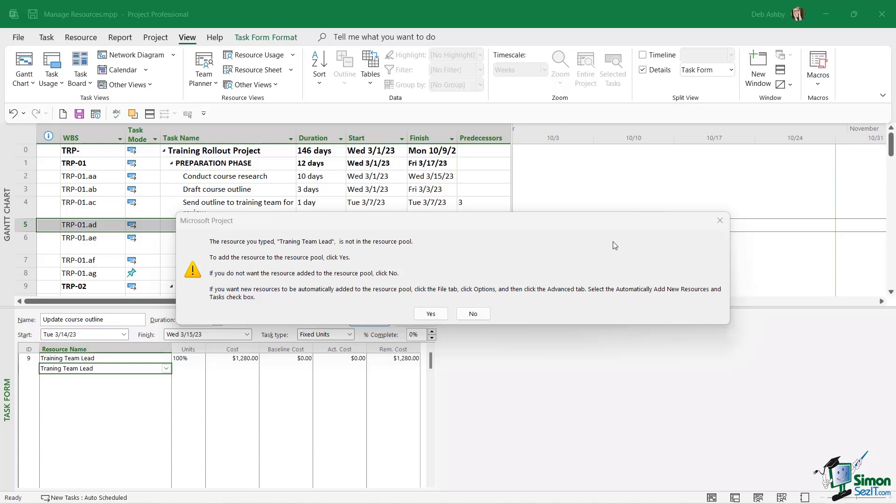
{"action": "mouse_move", "coordinate": [614, 244]}
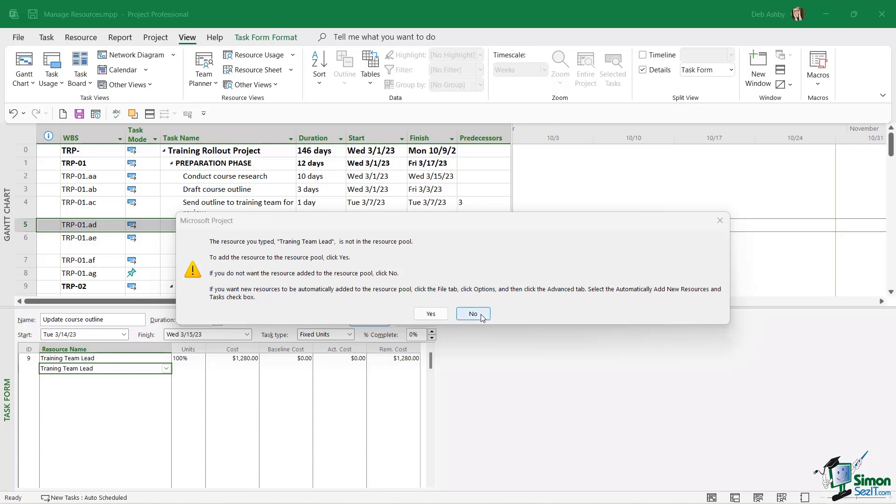
- Answer No to the not-in-pool warning so the misspelled resource is not added
{"action": "left_click", "coordinate": [473, 313]}
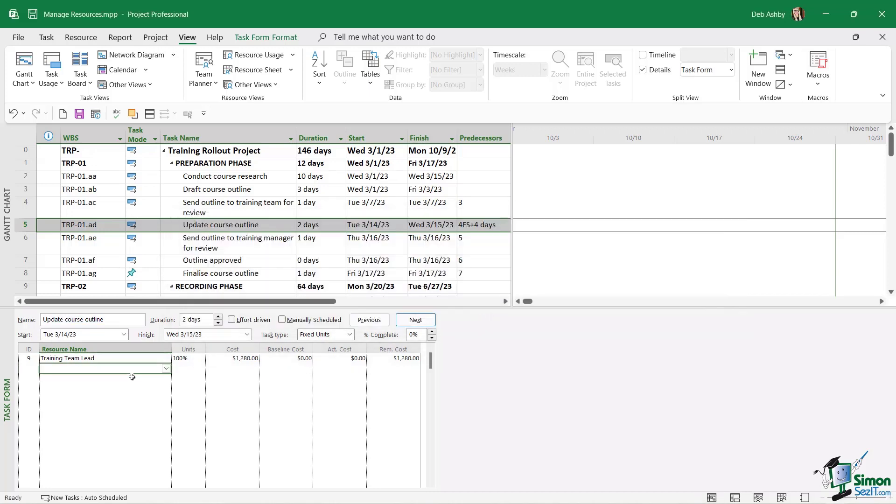